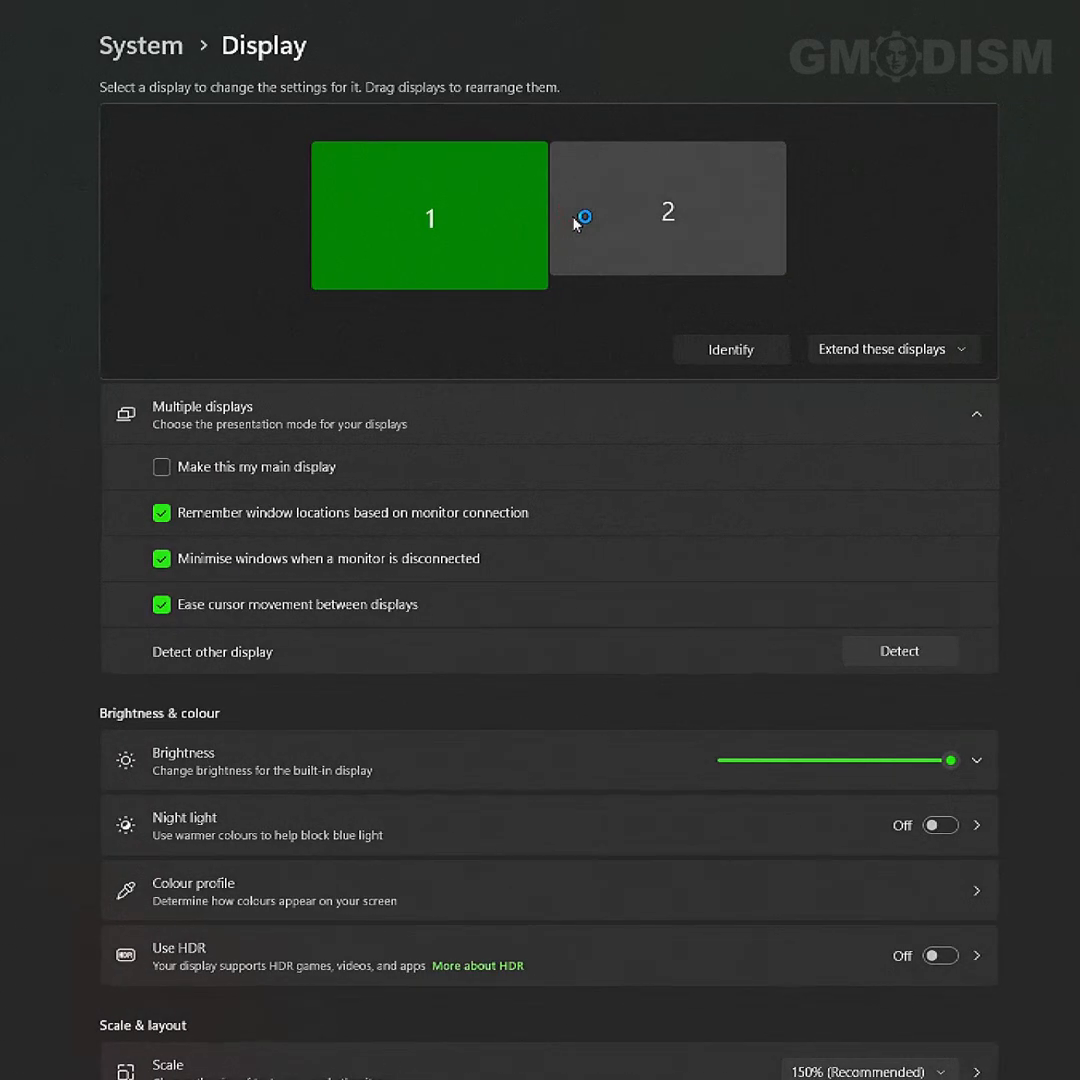
Select display 2 and view its Advanced display information (143.91 Hz refresh rate)
{"action": "left_click", "coordinate": [668, 212]}
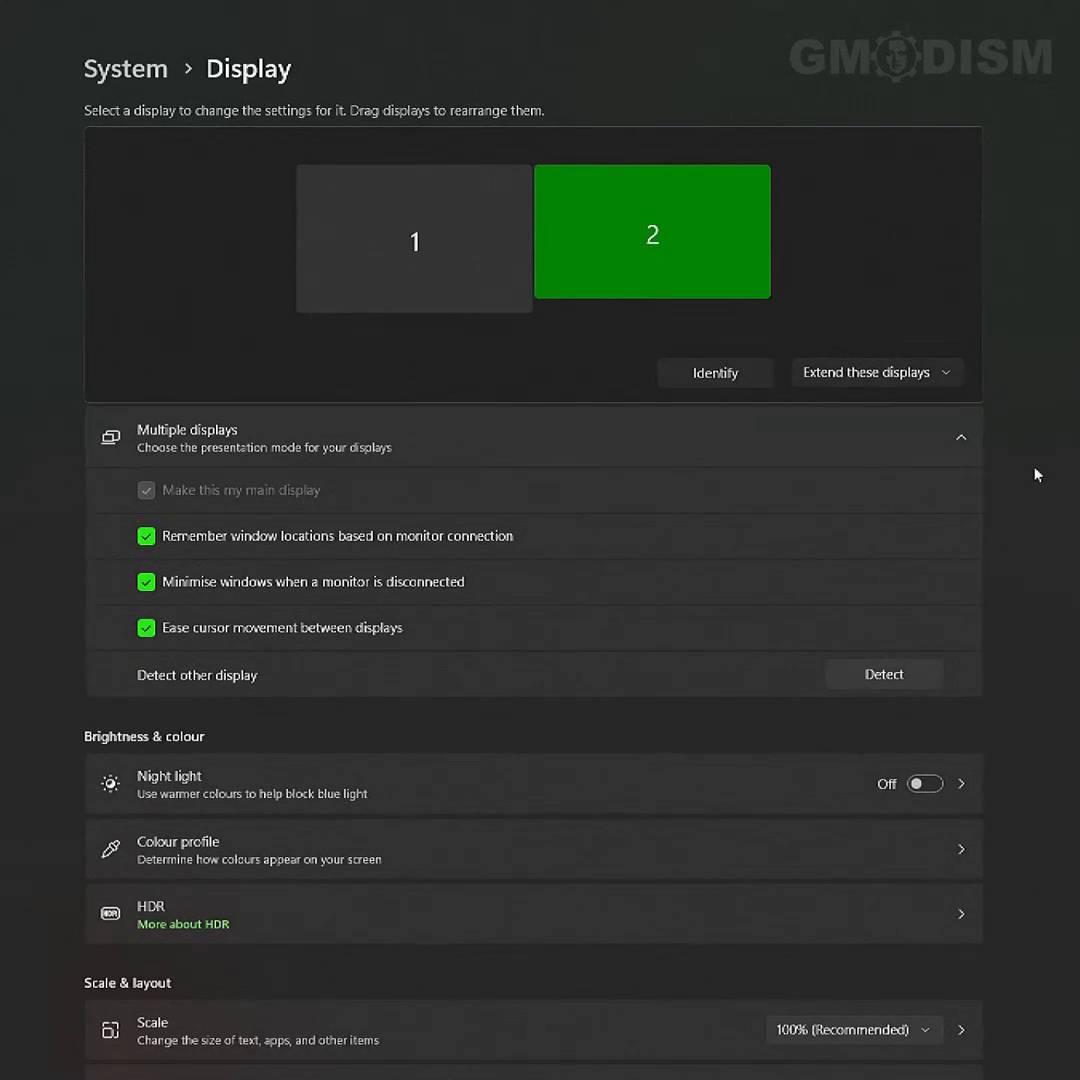
{"action": "scroll", "scroll_direction": "down", "scroll_amount": 3}
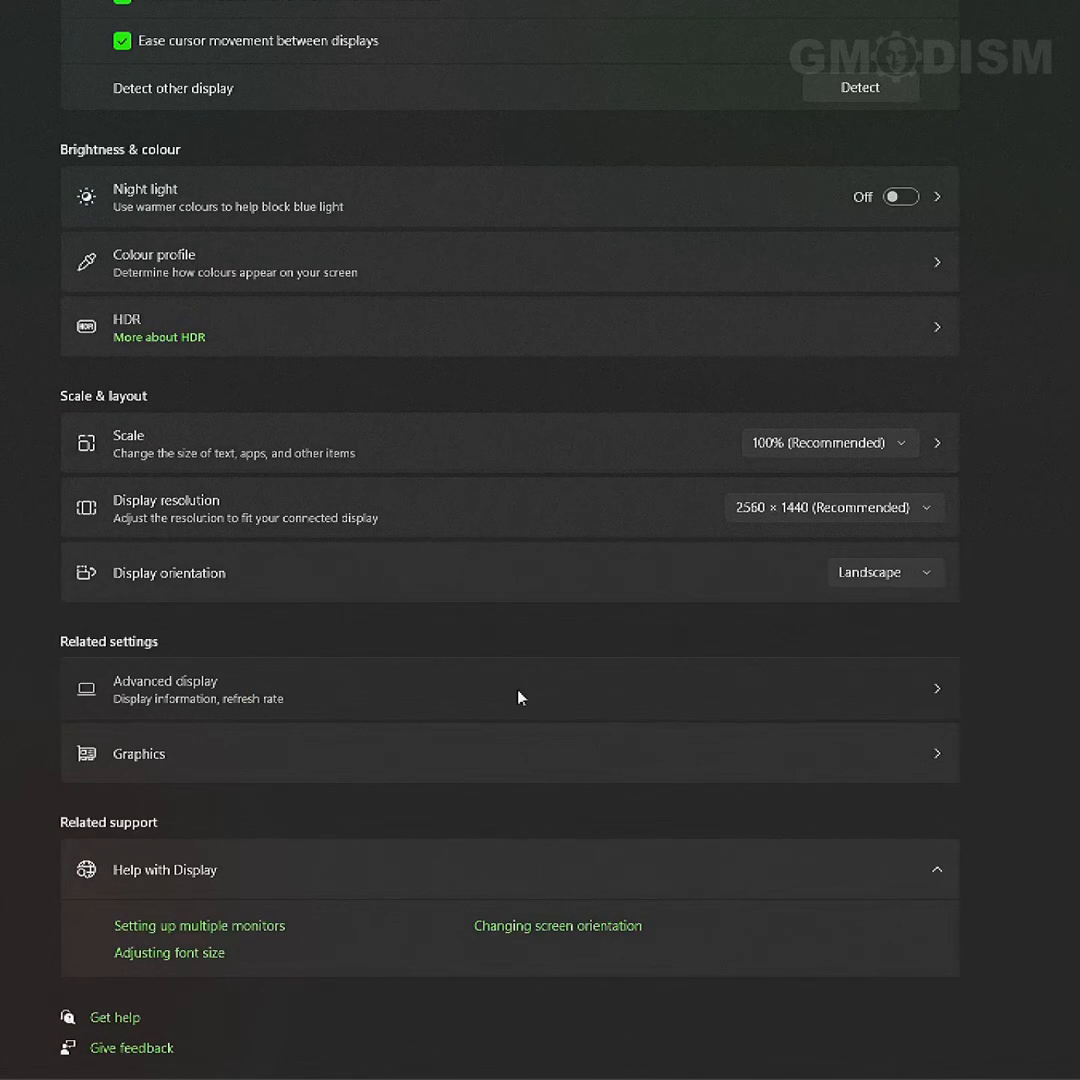
{"action": "left_click", "coordinate": [164, 688]}
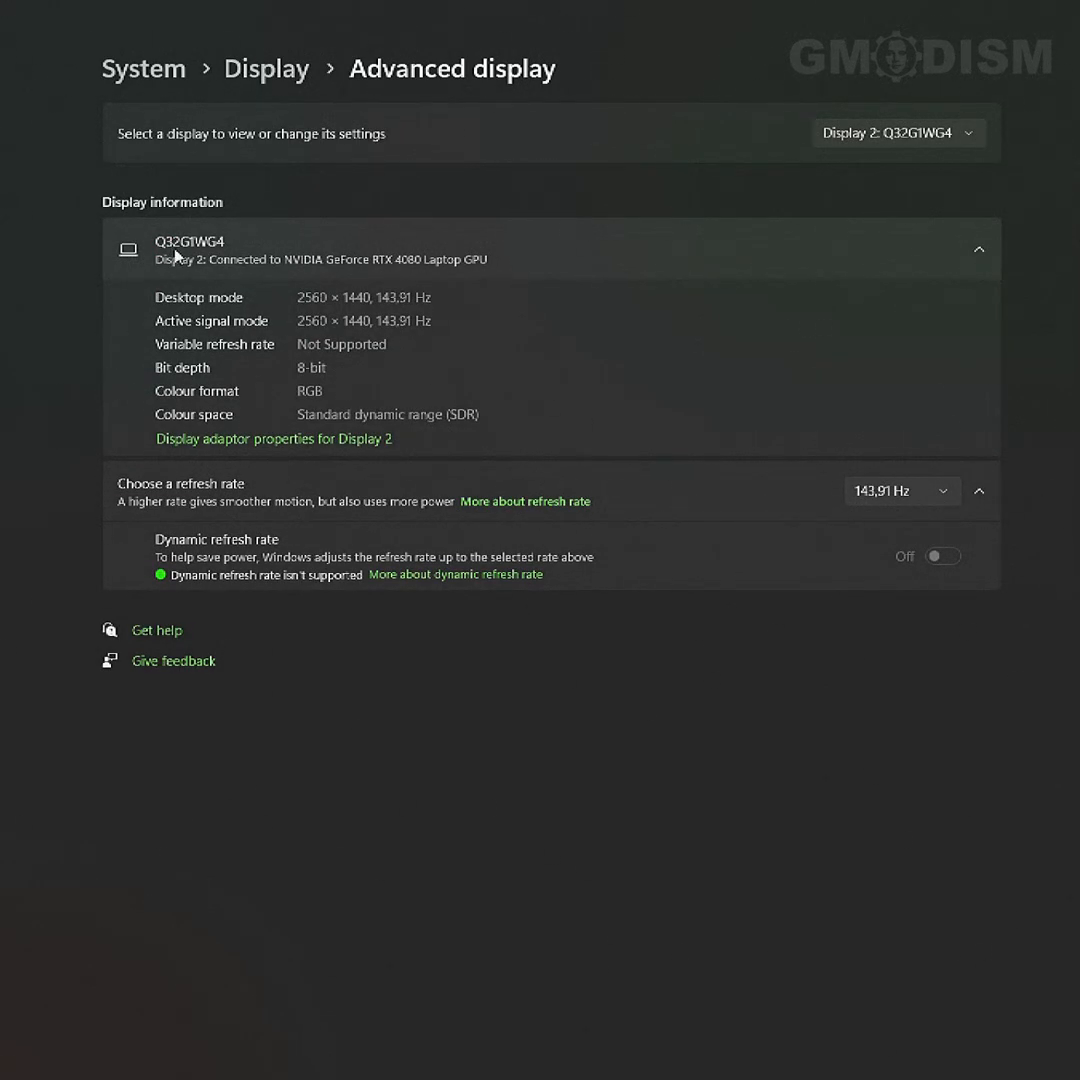
{"action": "mouse_move", "coordinate": [218, 232]}
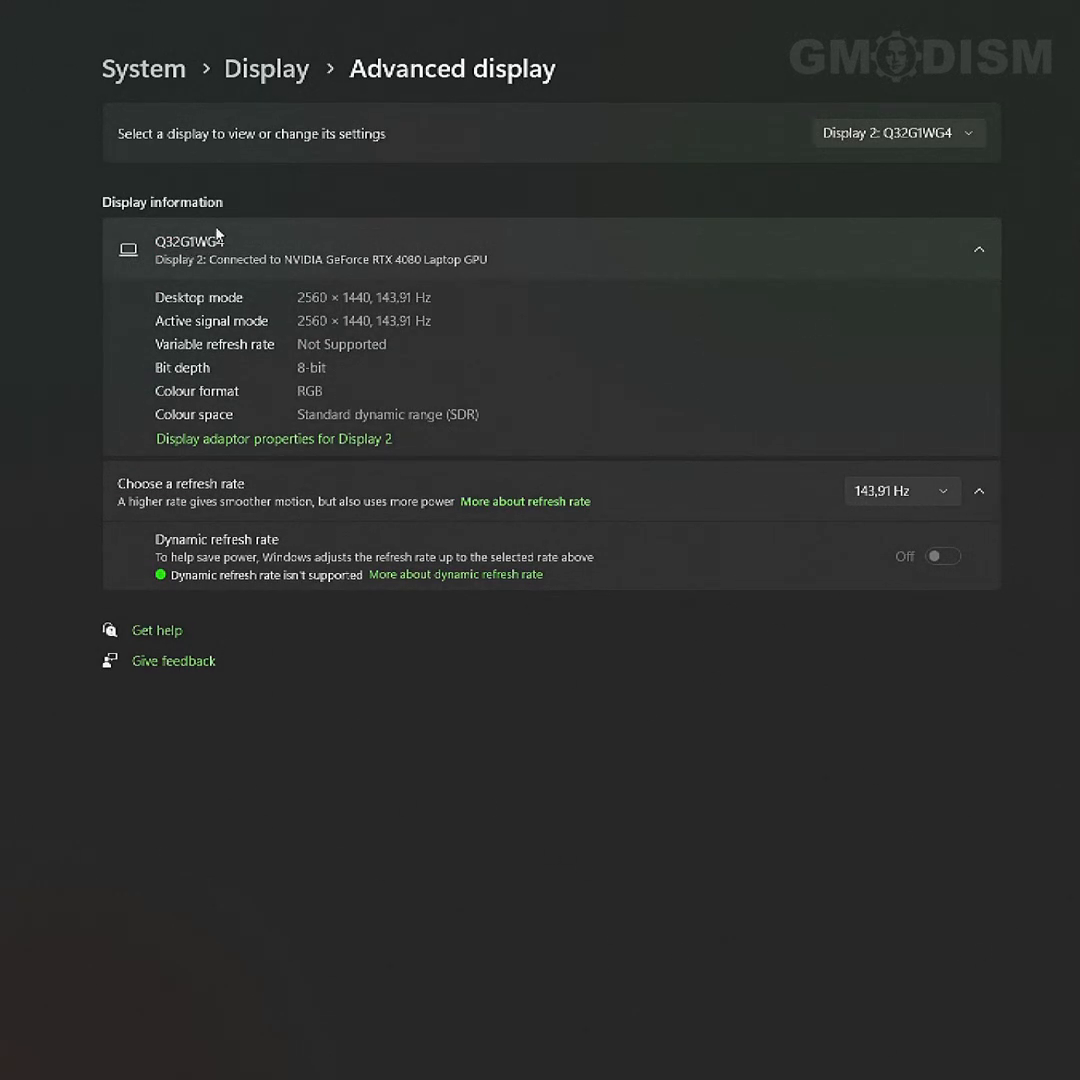
{"action": "mouse_move", "coordinate": [282, 272]}
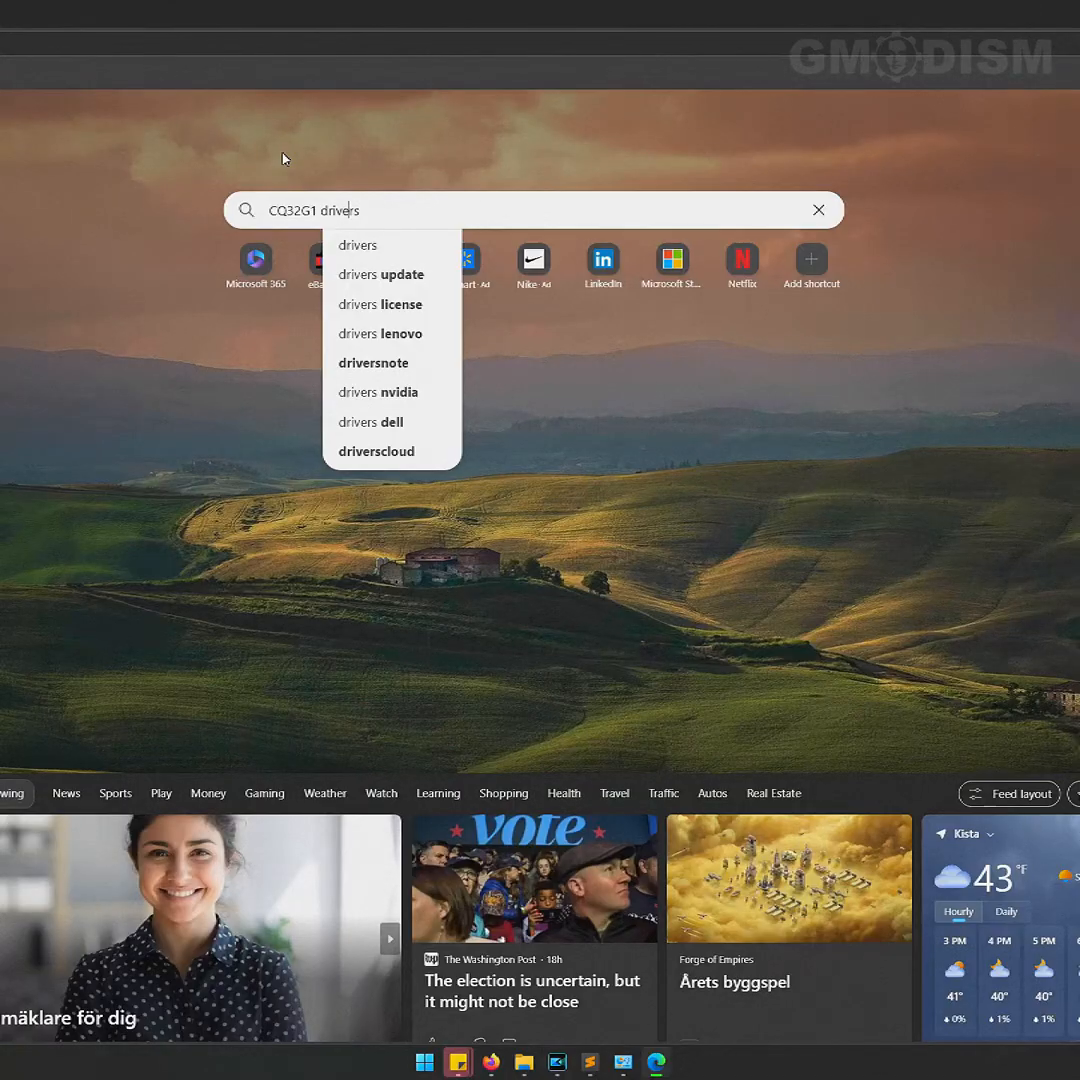
Search Bing for 'aog CQ32G1 drivers' to find the AOC monitor download pages
{"action": "type", "text": "ao"}
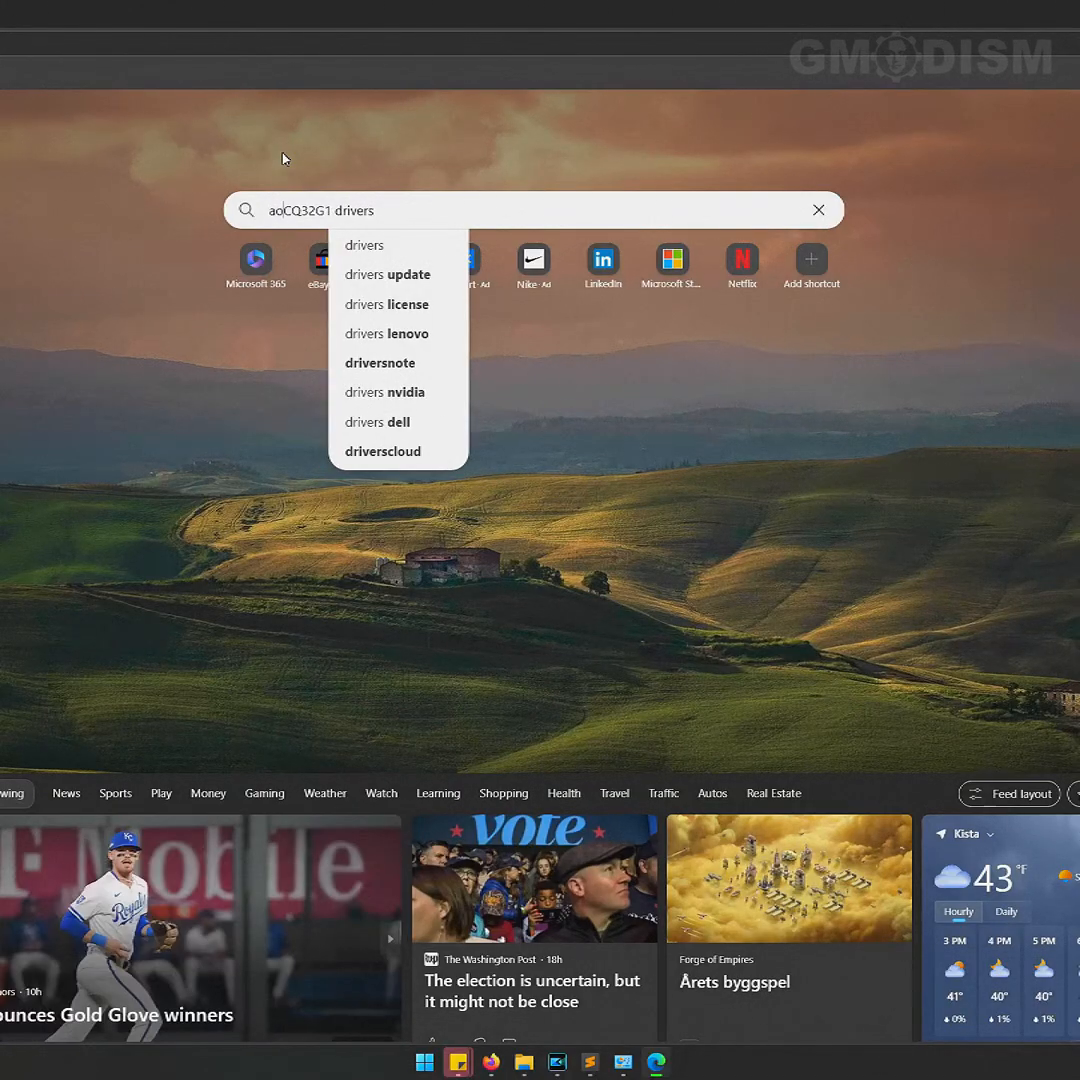
{"action": "type", "text": "g"}
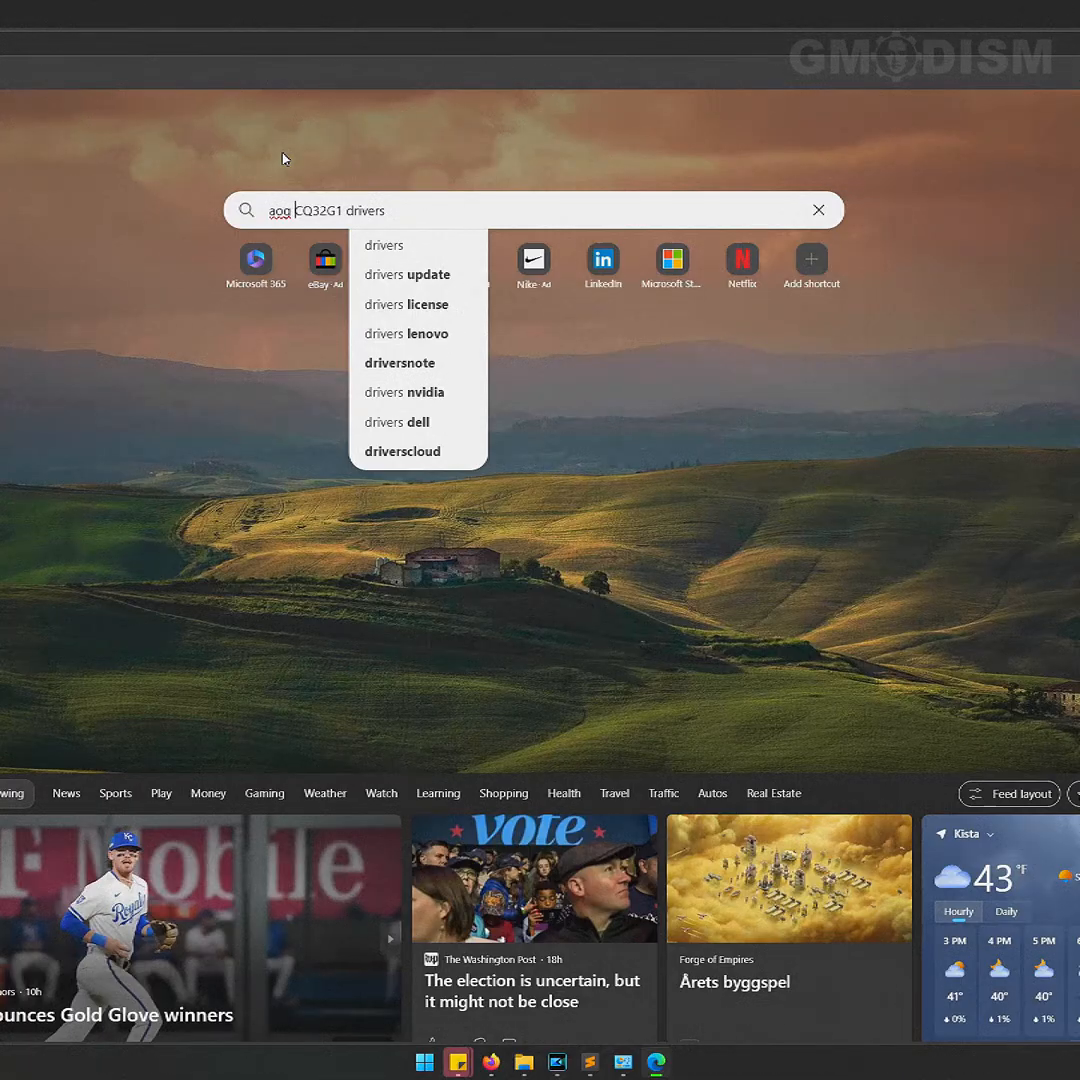
{"action": "key", "text": "Enter"}
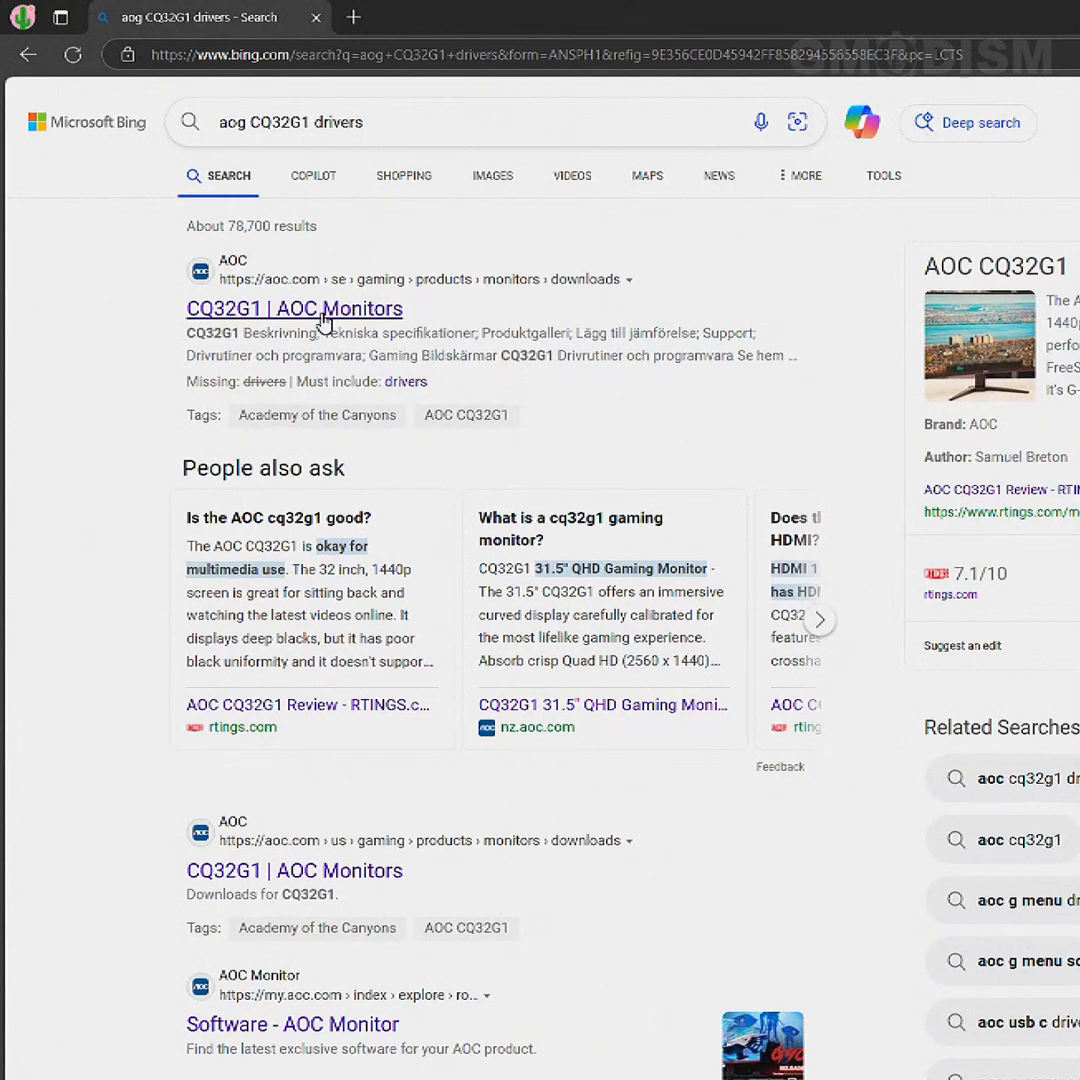
Download the CQ32G1 driver ZIP from the AOC Drivers page and extract it in Downloads
{"action": "left_click", "coordinate": [294, 308]}
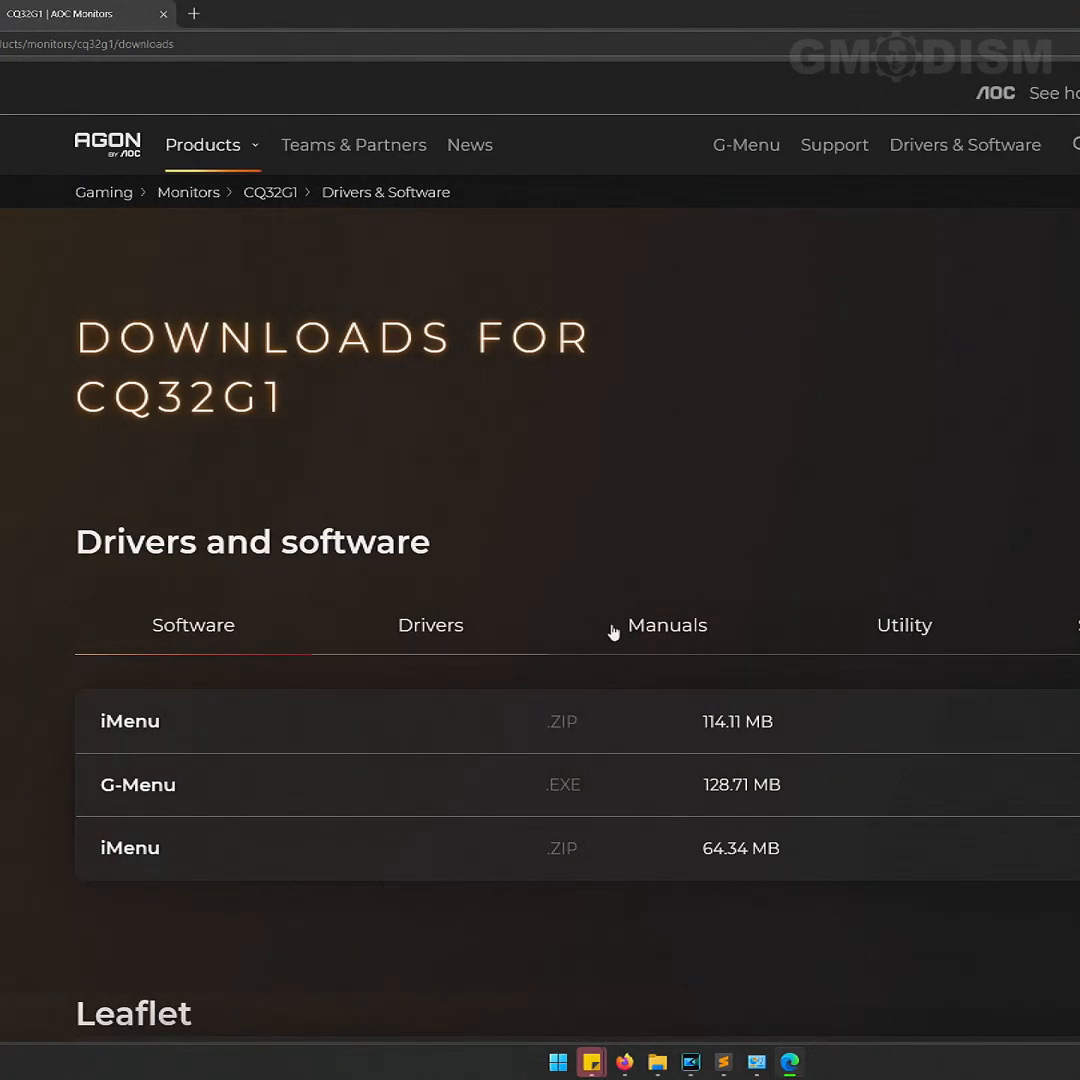
{"action": "left_click", "coordinate": [430, 624]}
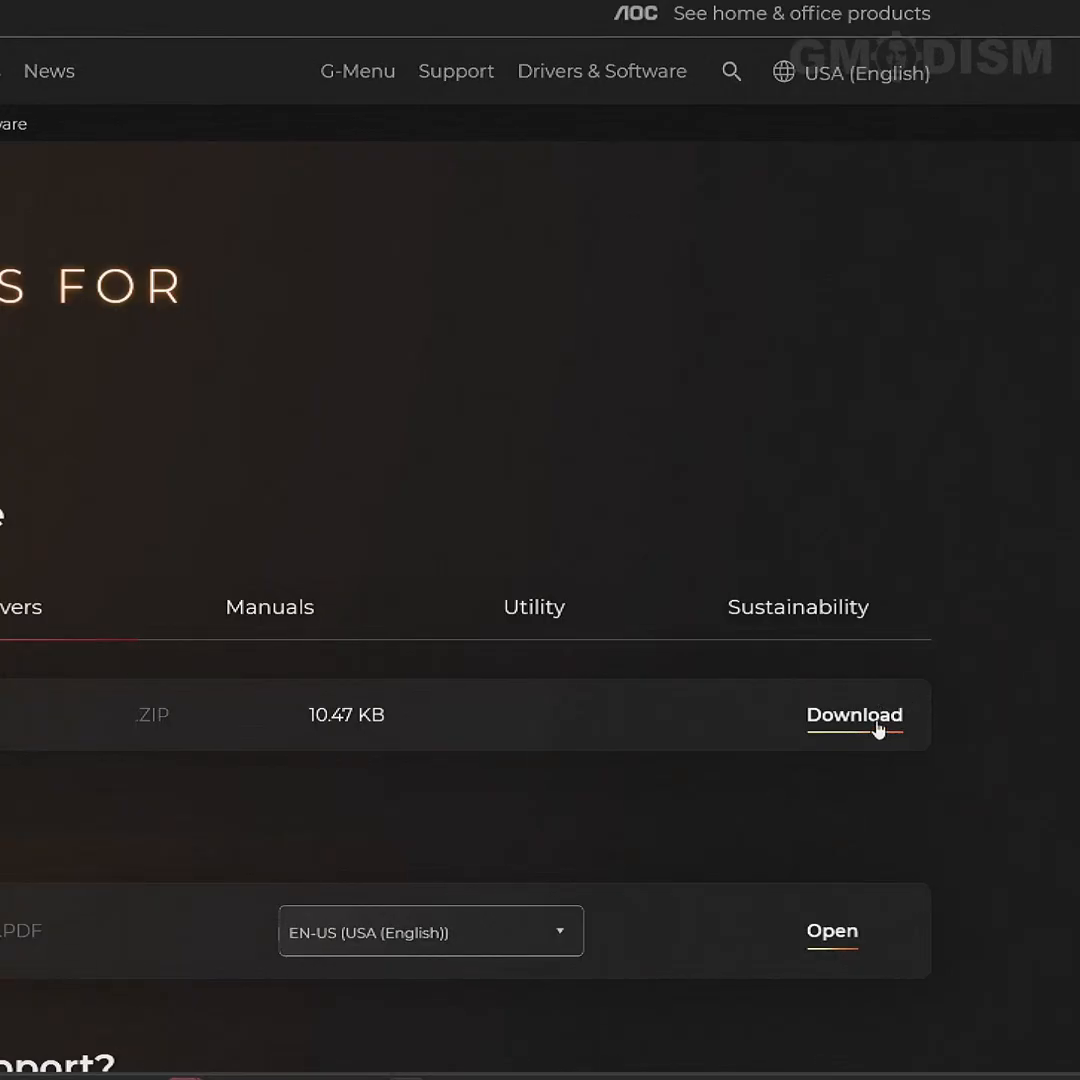
{"action": "left_click", "coordinate": [854, 716]}
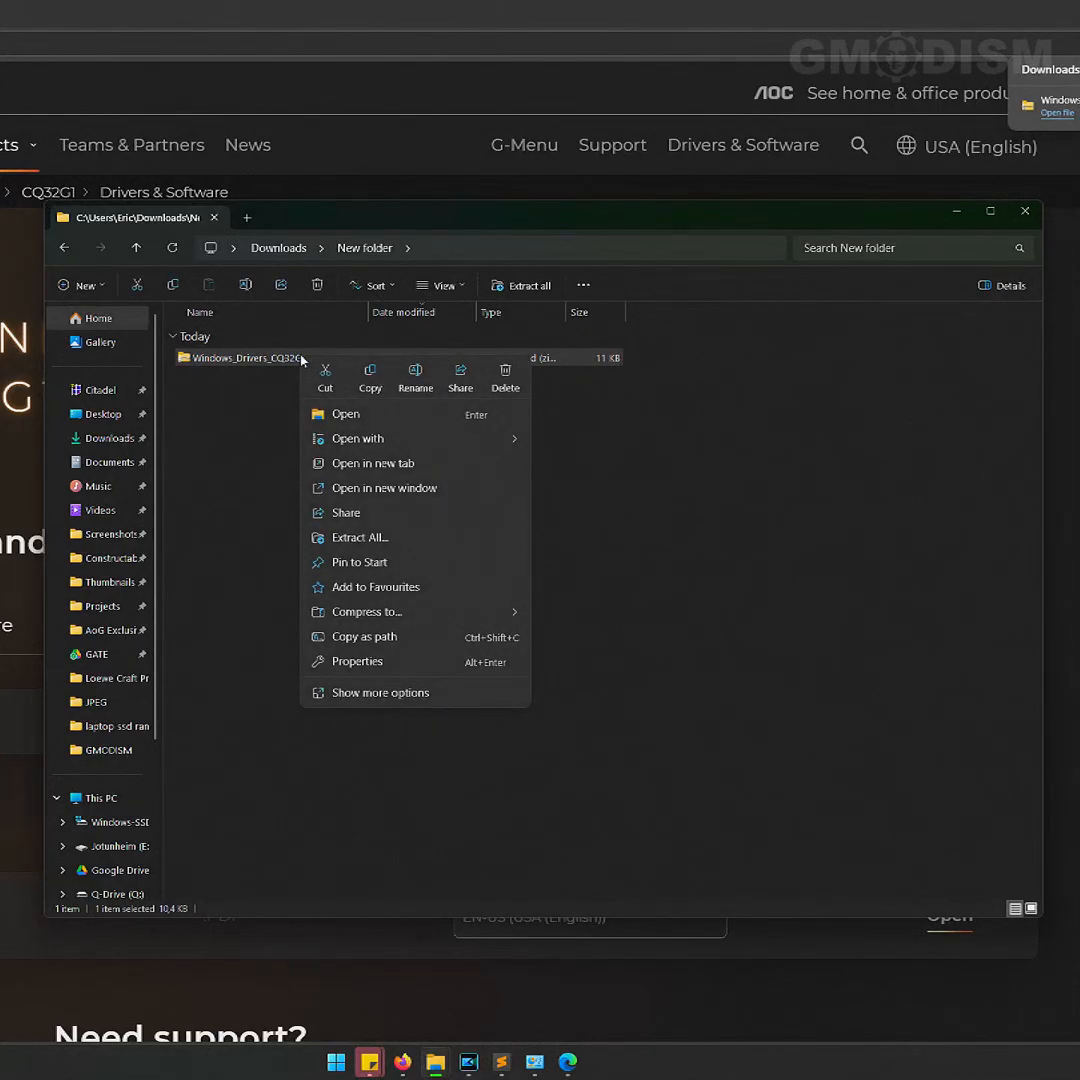
{"action": "left_click", "coordinate": [358, 536]}
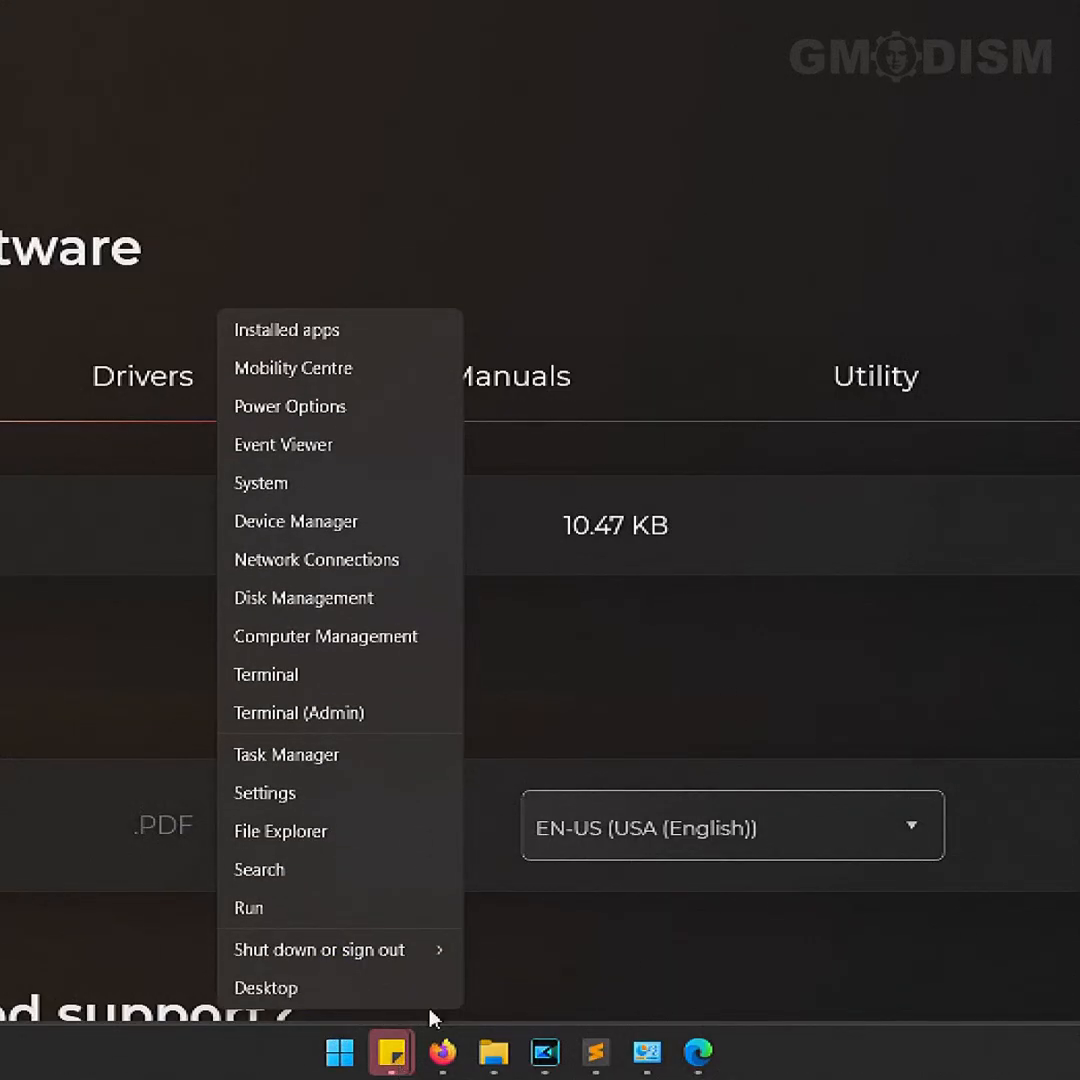
{"action": "mouse_move", "coordinate": [310, 832]}
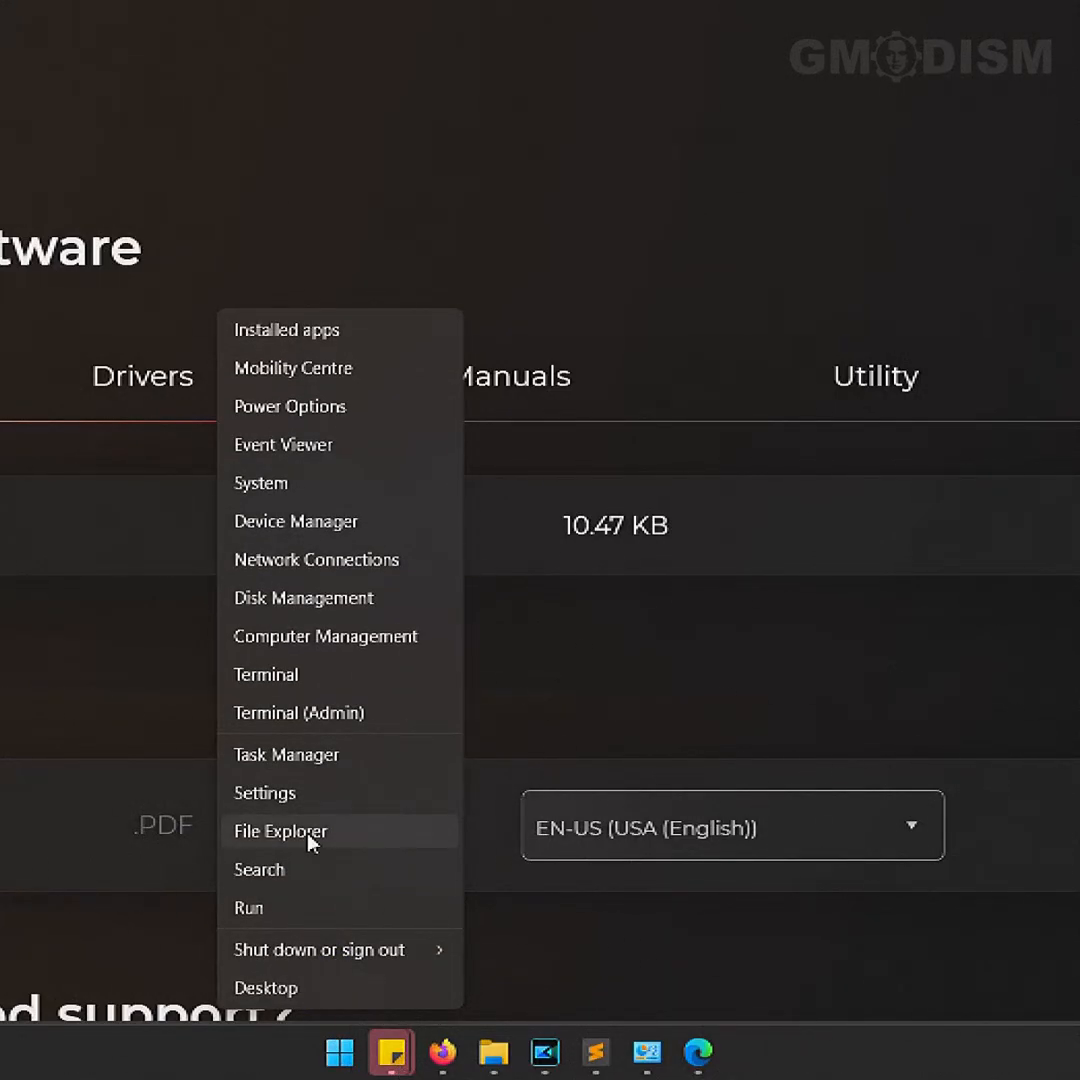
Launch Device Manager from the Start button's quick link menu
{"action": "left_click", "coordinate": [280, 832]}
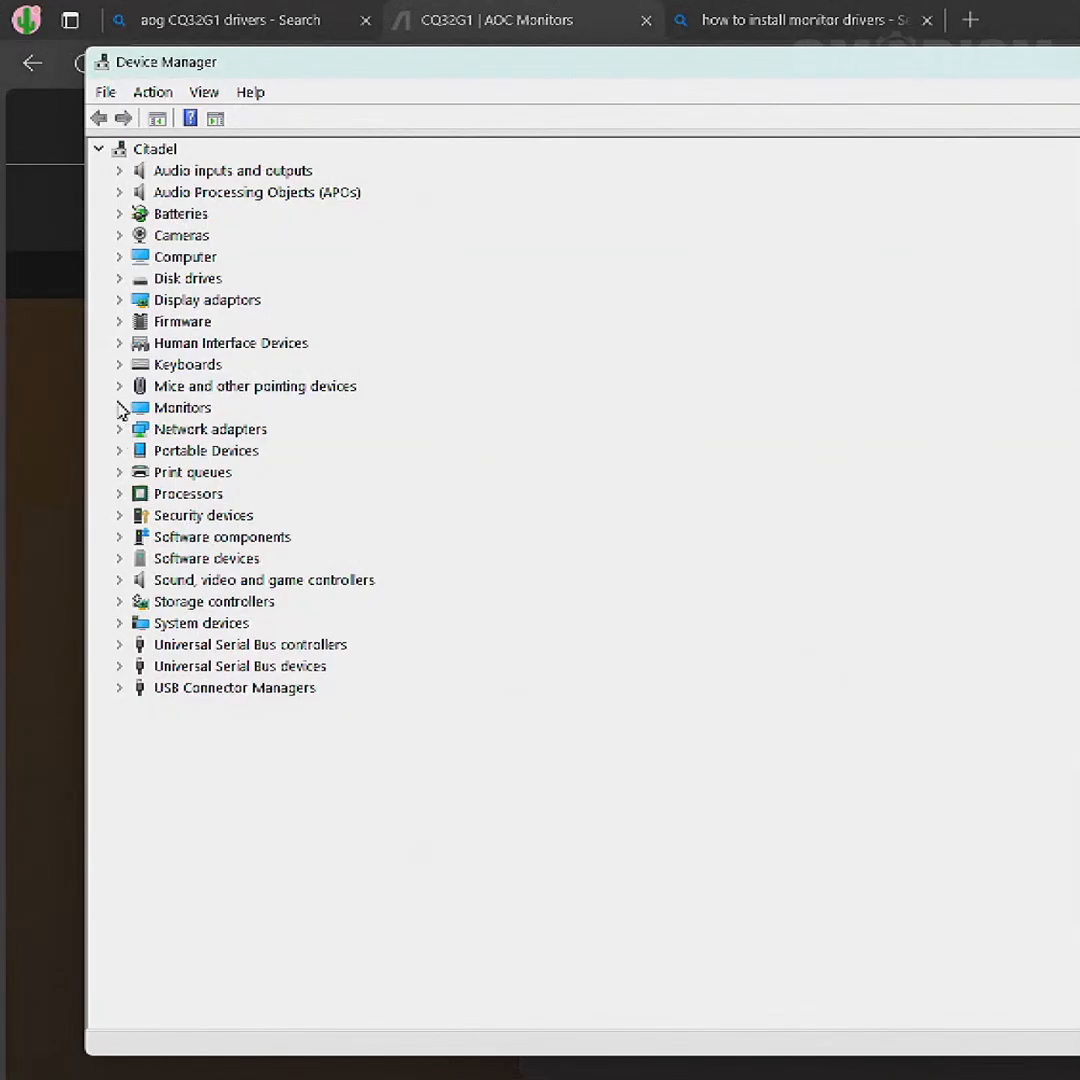
Start Update Driver for Generic Monitor (Q32G1WG4) from its Driver properties
{"action": "left_click", "coordinate": [118, 408]}
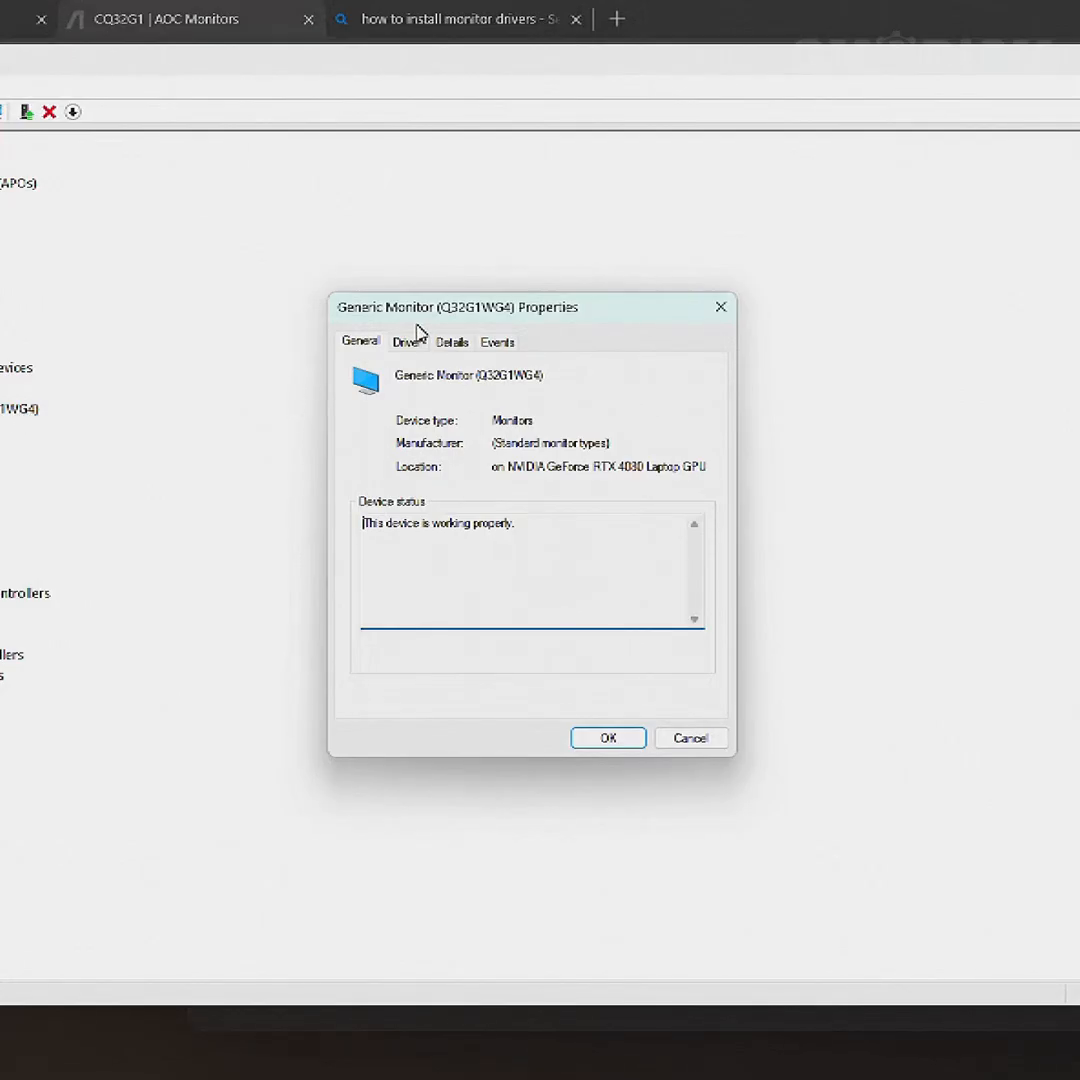
{"action": "left_click", "coordinate": [408, 342]}
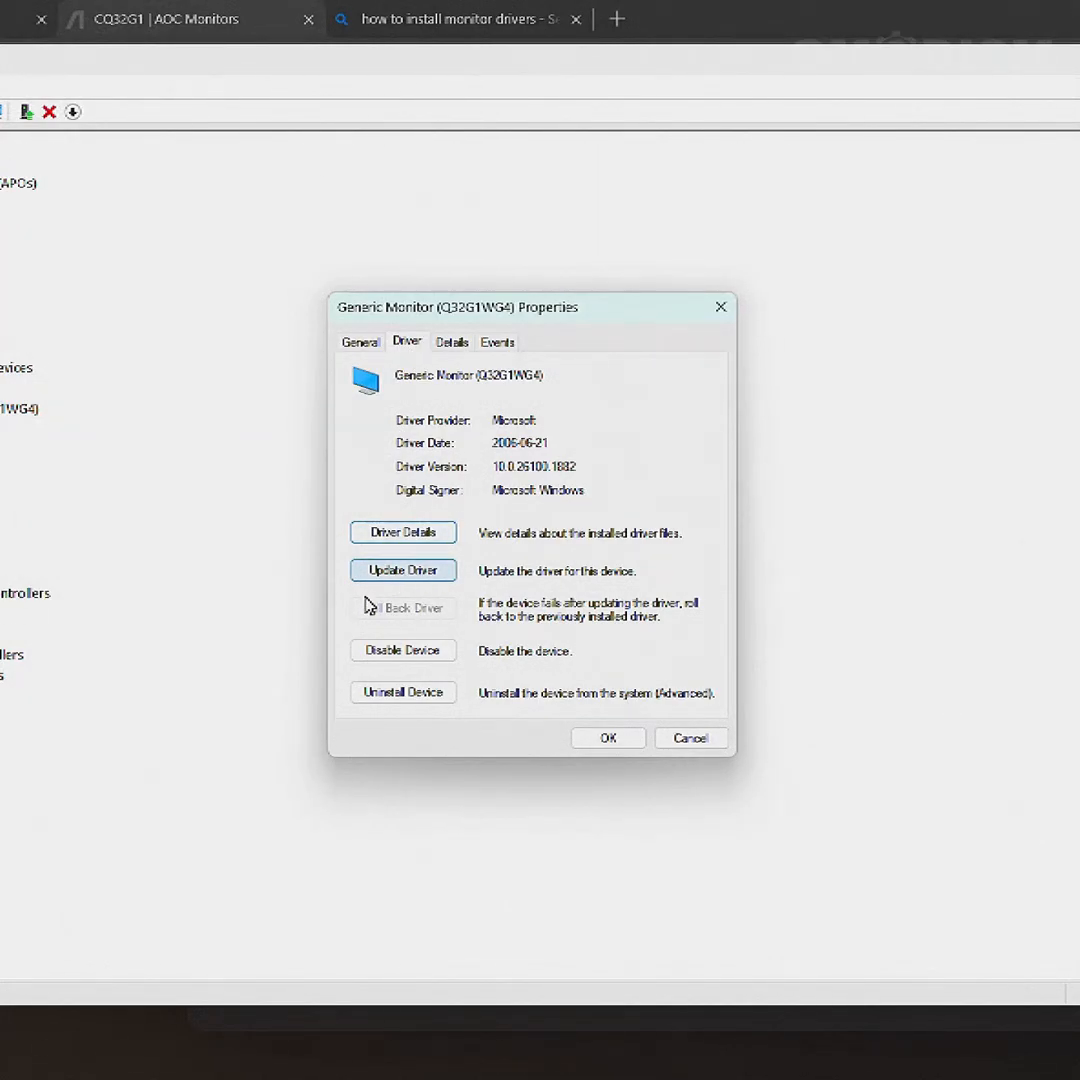
{"action": "left_click", "coordinate": [402, 570]}
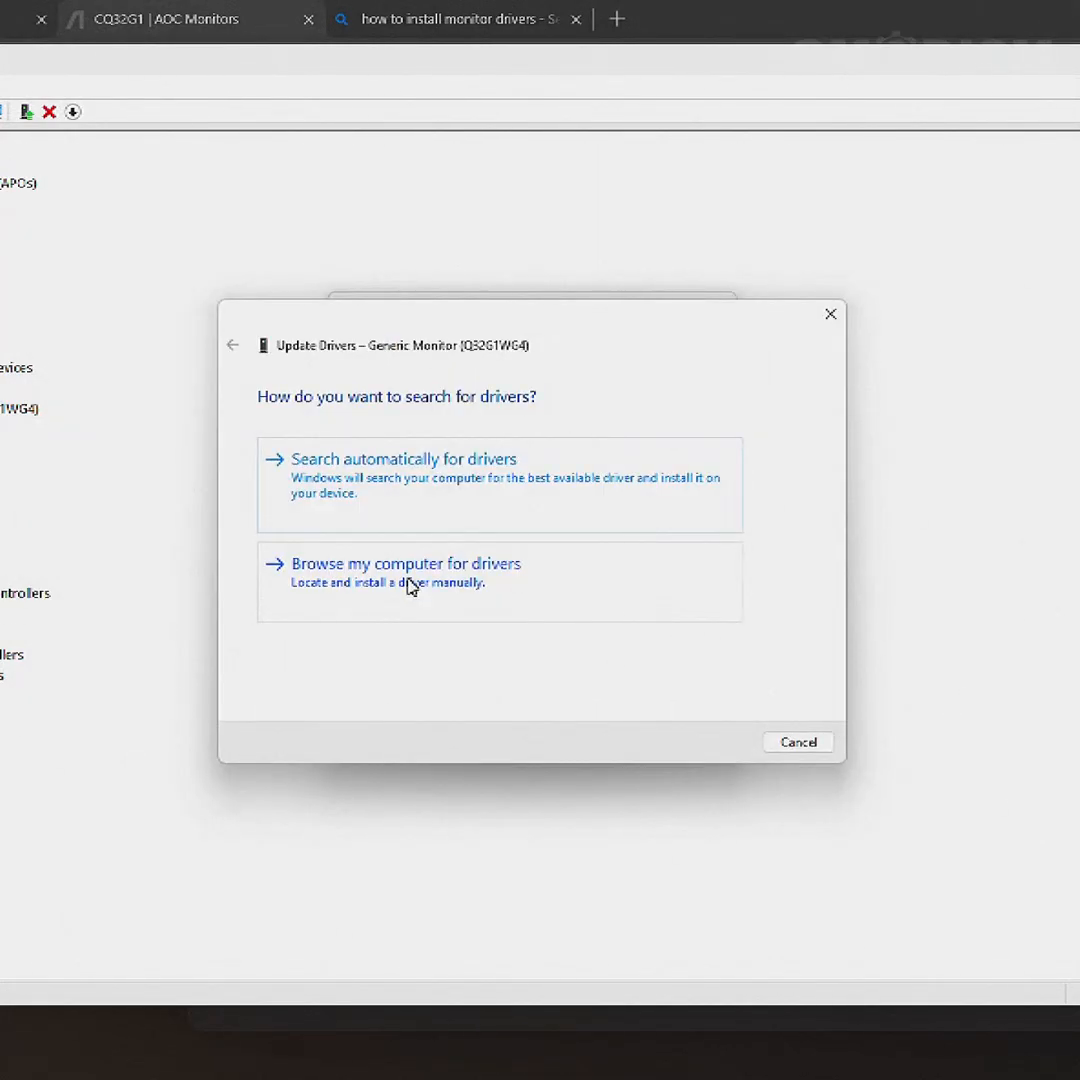
Install the driver from Downloads\New folder\Windows_Drivers_CQ32G1, giving the monitor AOC's 2018-07-10 driver
{"action": "left_click", "coordinate": [404, 564]}
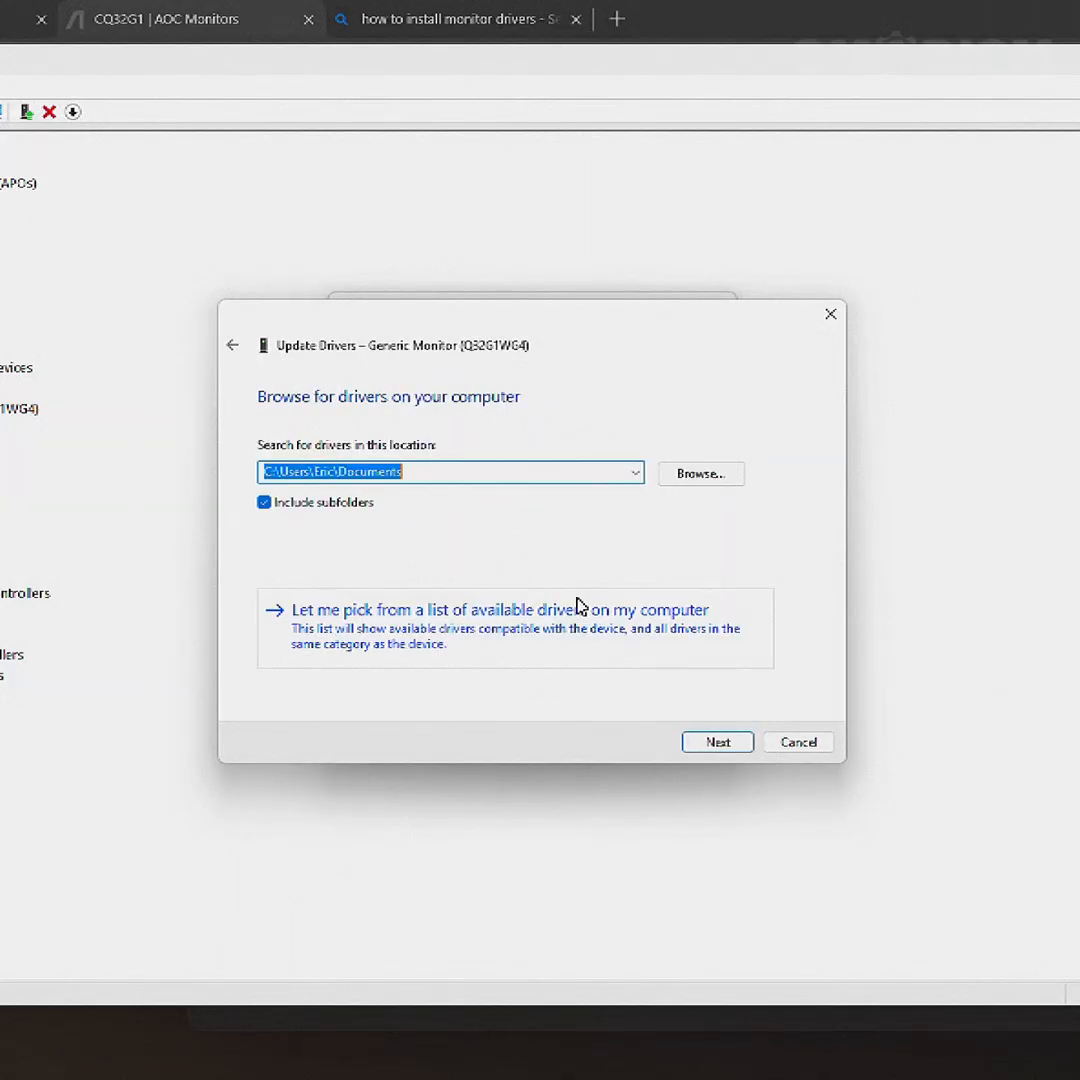
{"action": "left_click", "coordinate": [700, 472]}
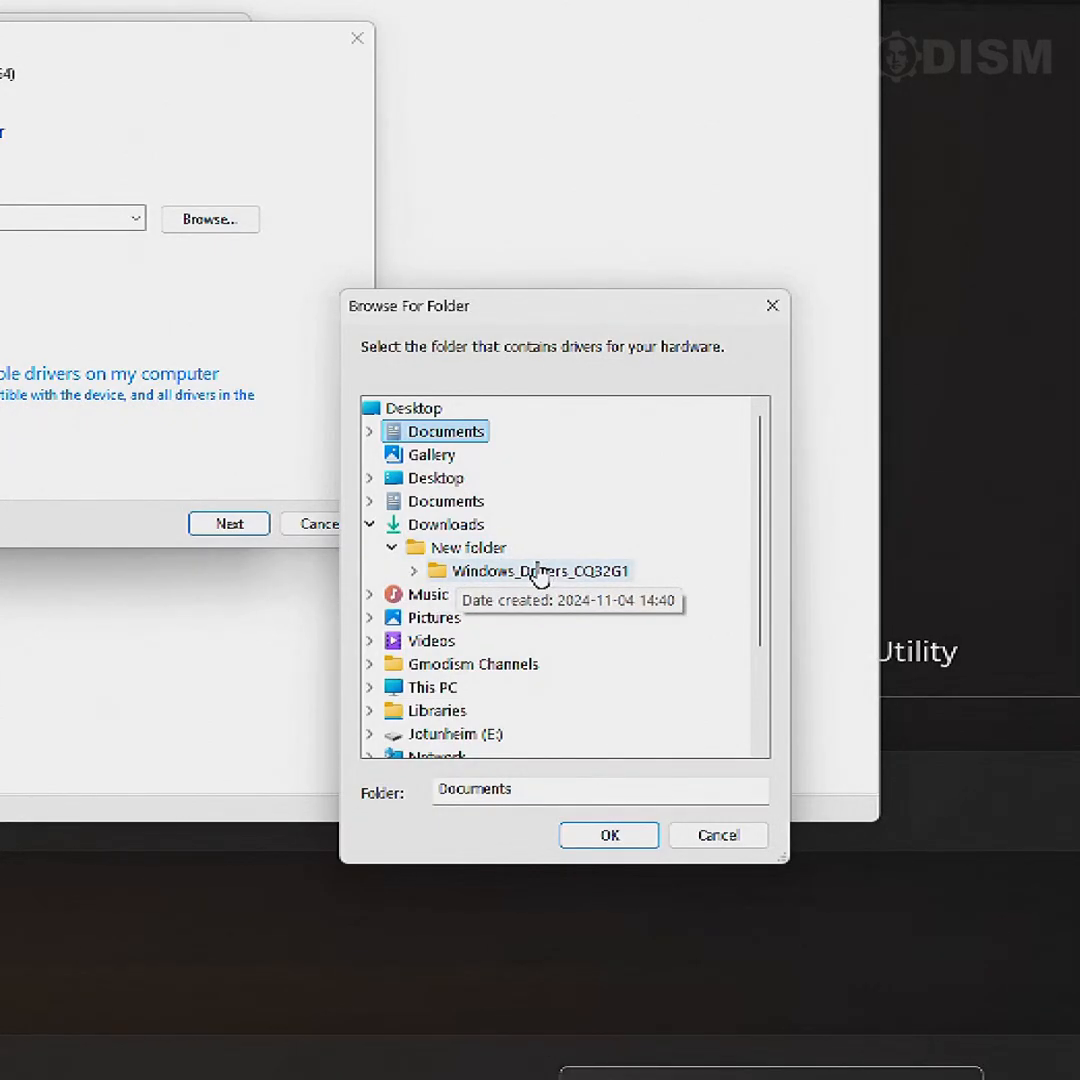
{"action": "left_click", "coordinate": [540, 570]}
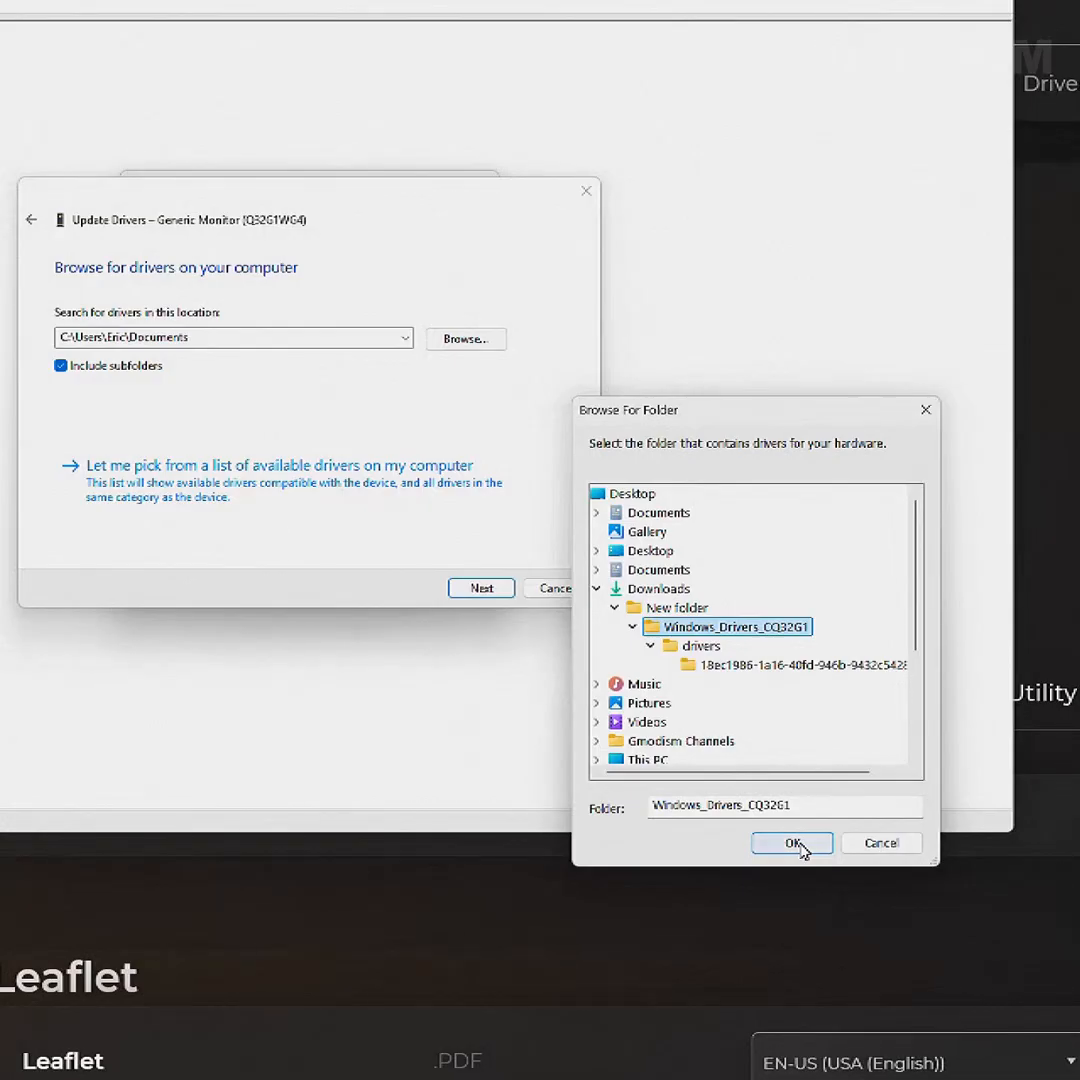
{"action": "left_click", "coordinate": [792, 842]}
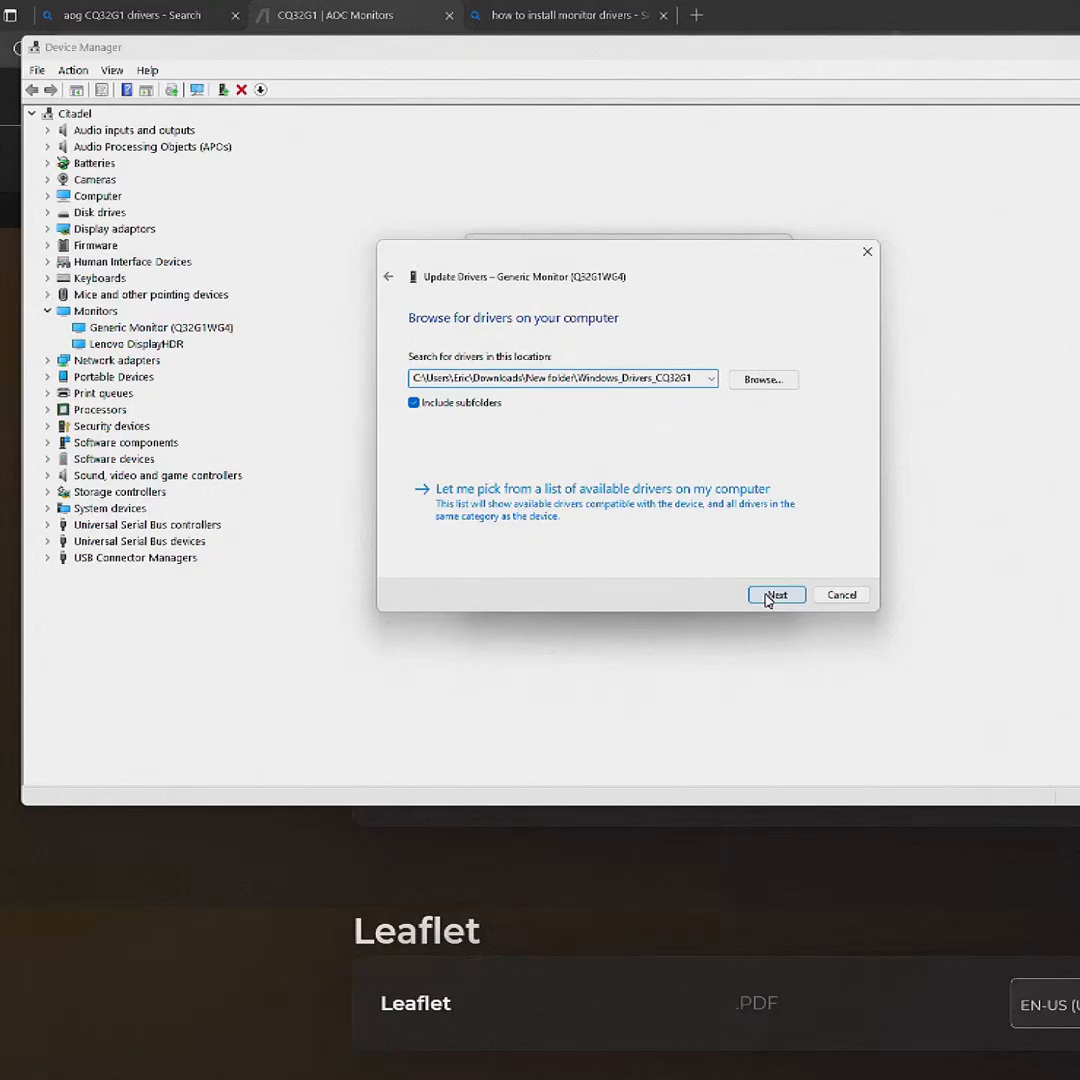
{"action": "left_click", "coordinate": [776, 594]}
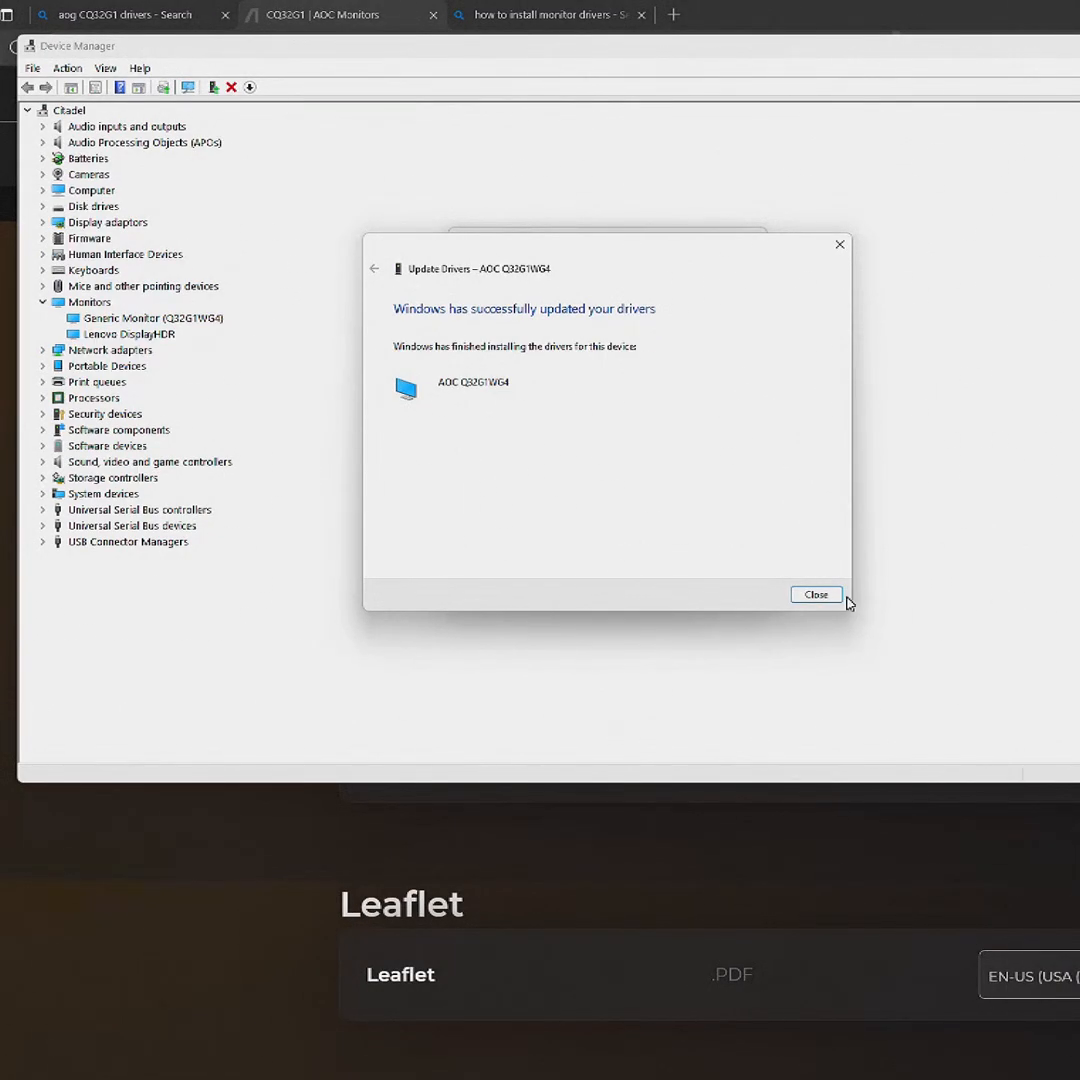
{"action": "left_click", "coordinate": [816, 594]}
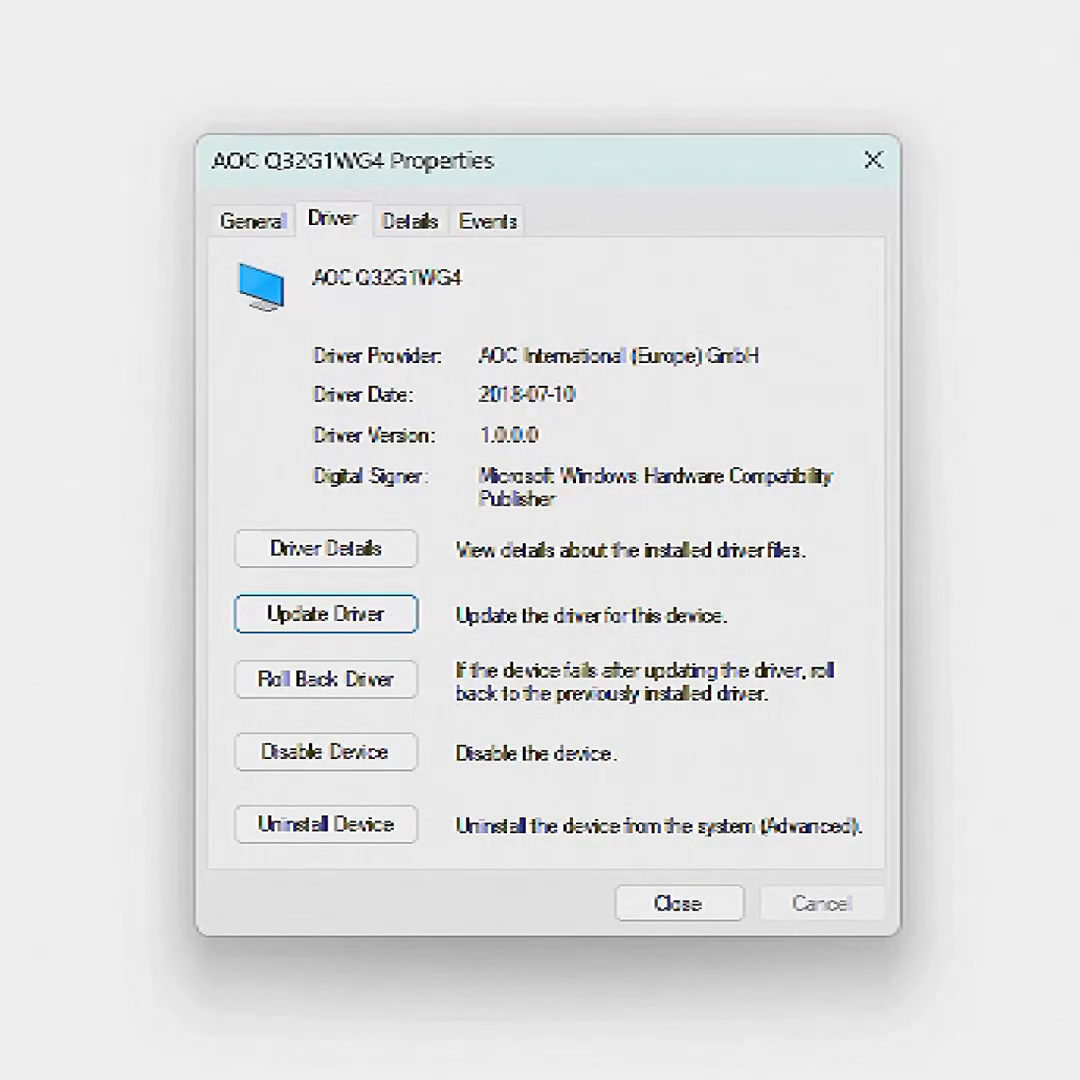